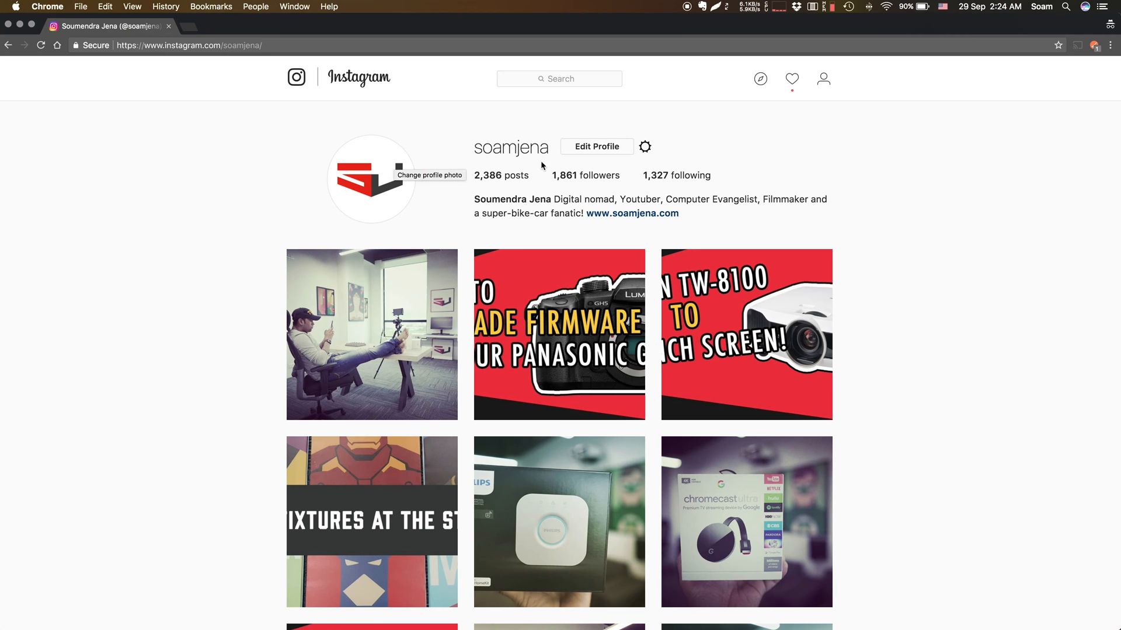
- Emulate an iPhone 6 Plus in Chrome developer tools and reload the Instagram profile
click(1110, 44)
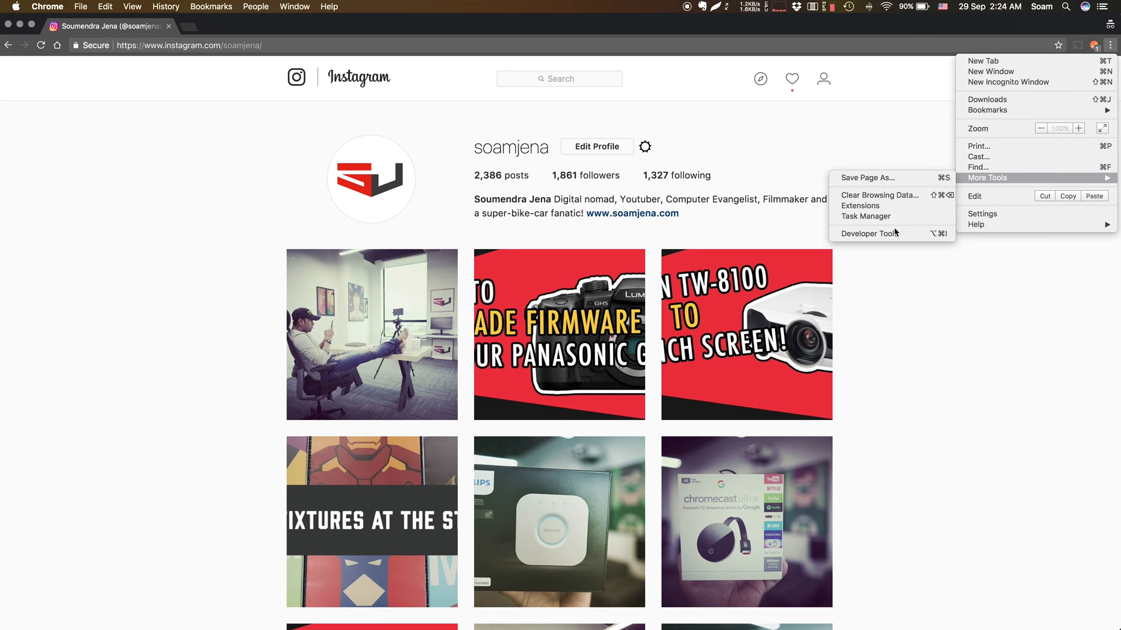
click(868, 233)
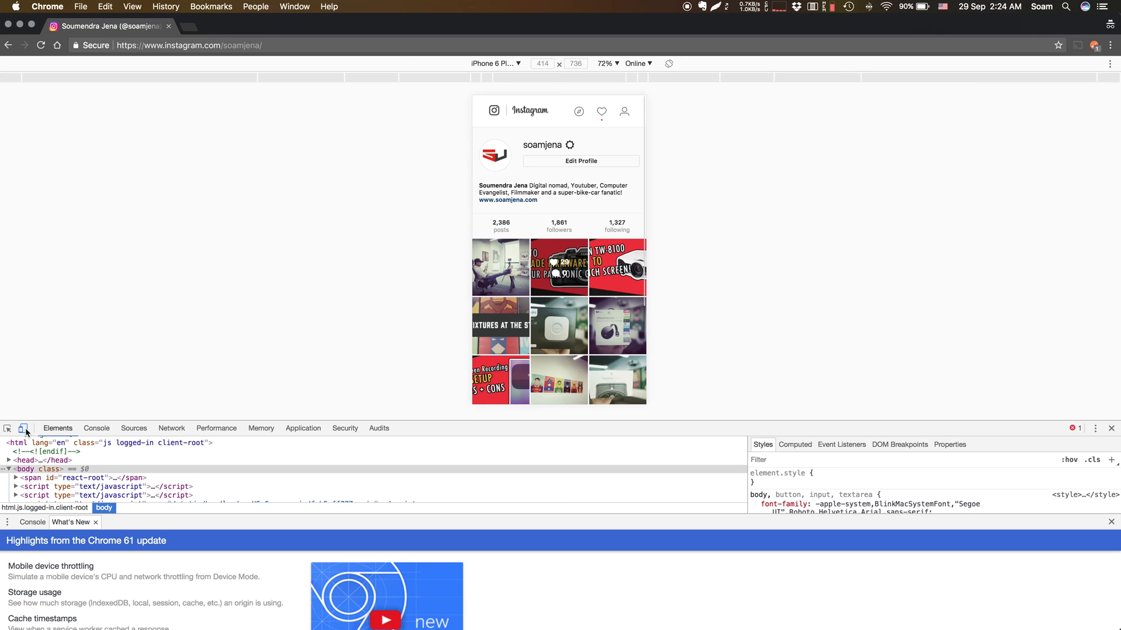
mouse_move(346, 156)
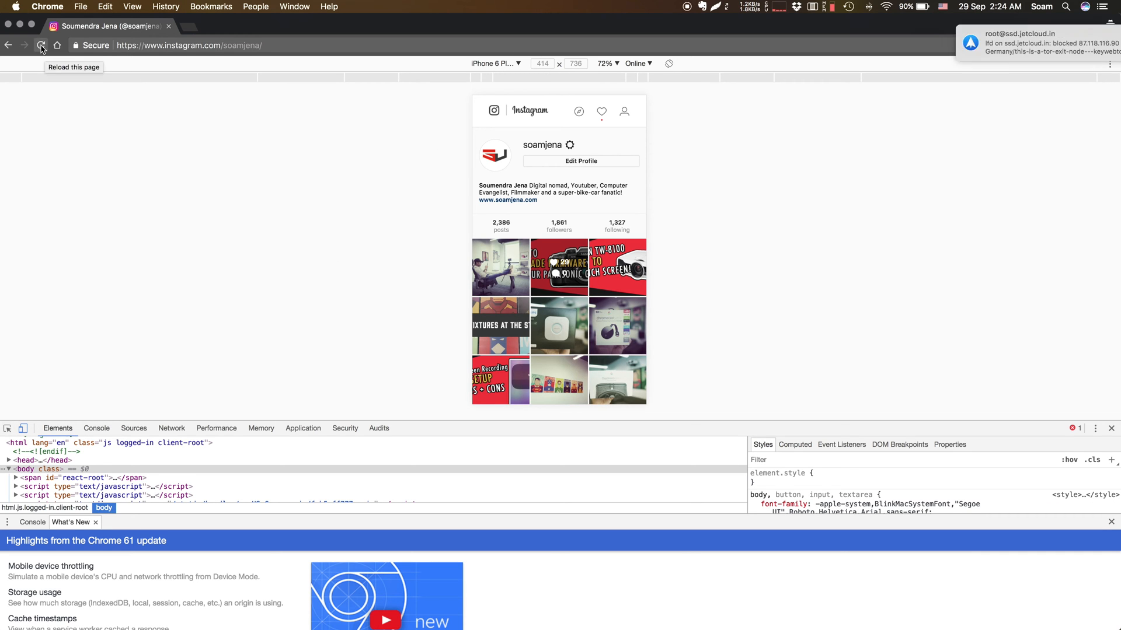
click(40, 45)
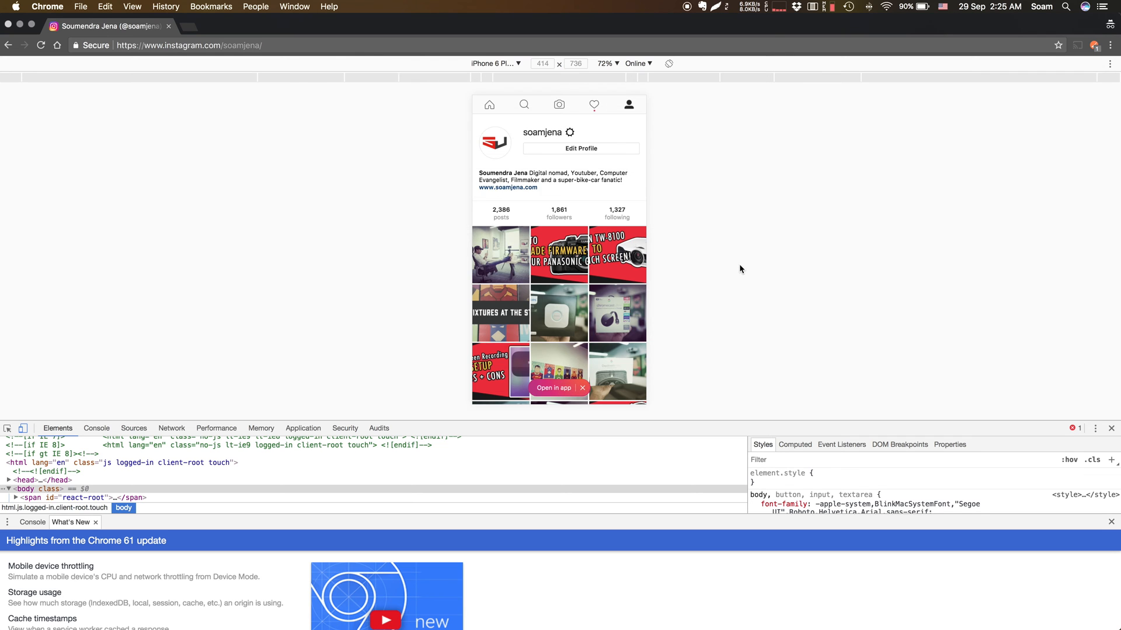
- Post the GH5 firmware thumbnail on Instagram with the caption 'Test here!'
click(560, 104)
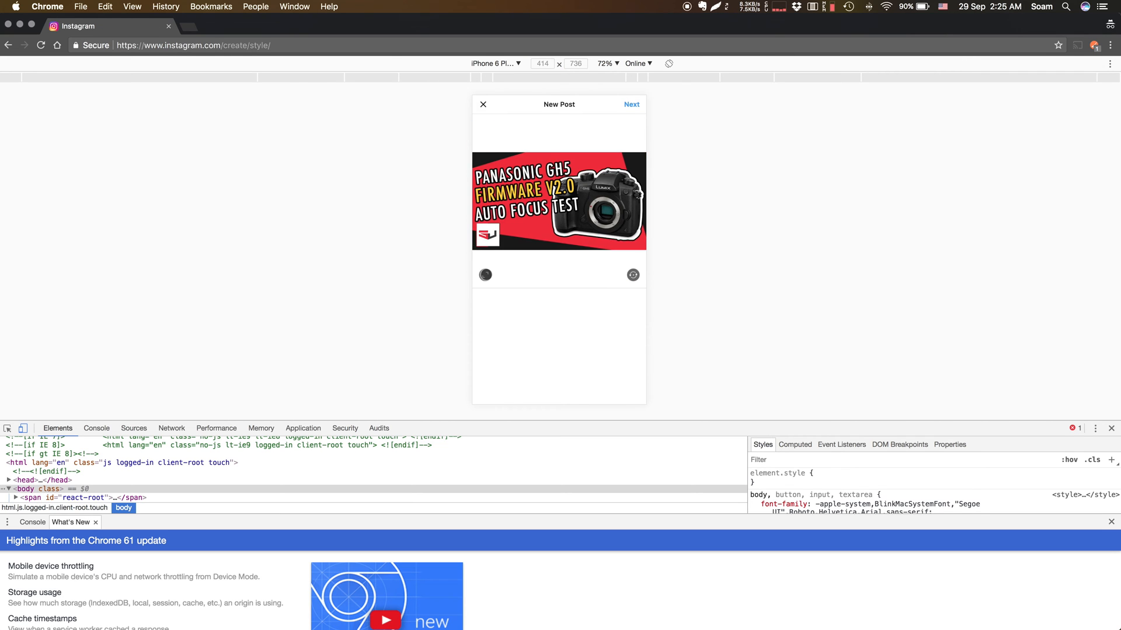
click(485, 274)
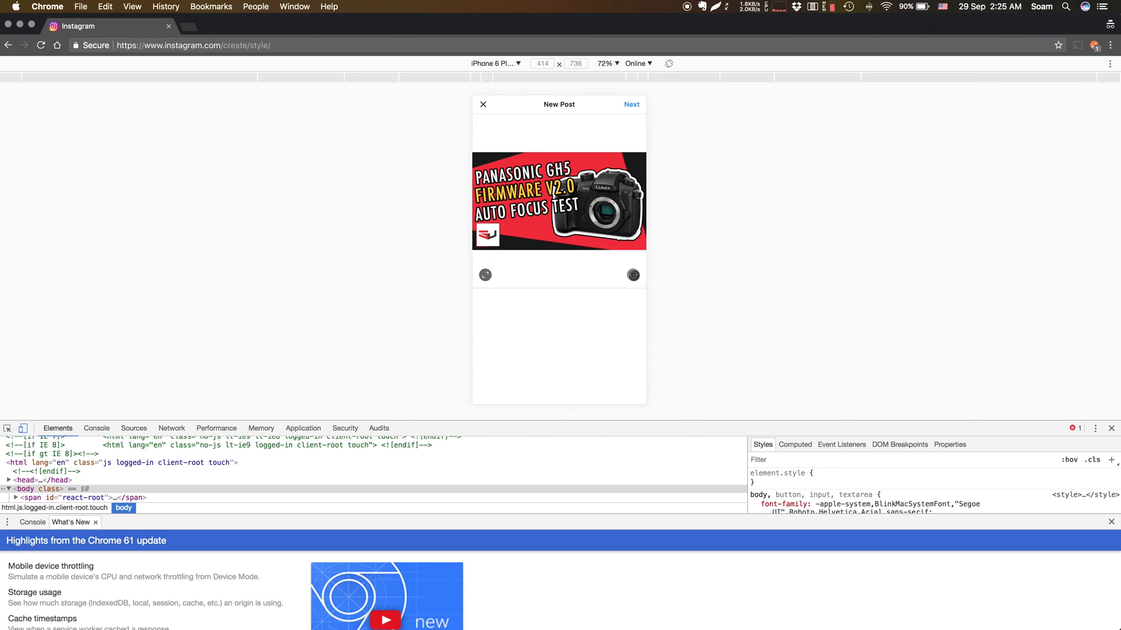
click(631, 104)
text(Test here!)
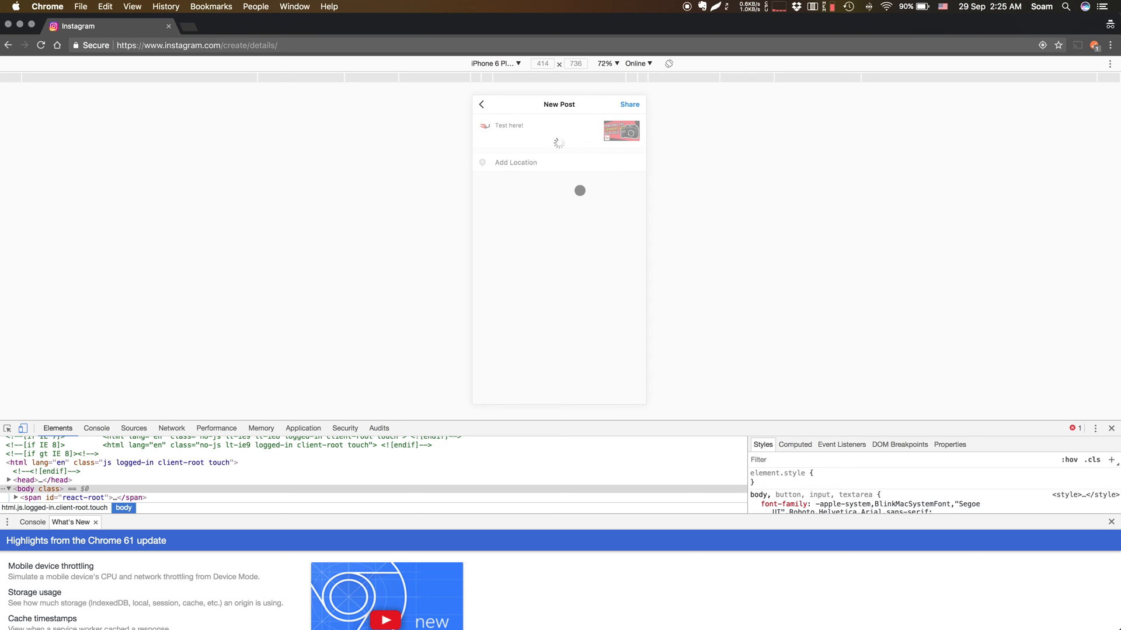
click(515, 162)
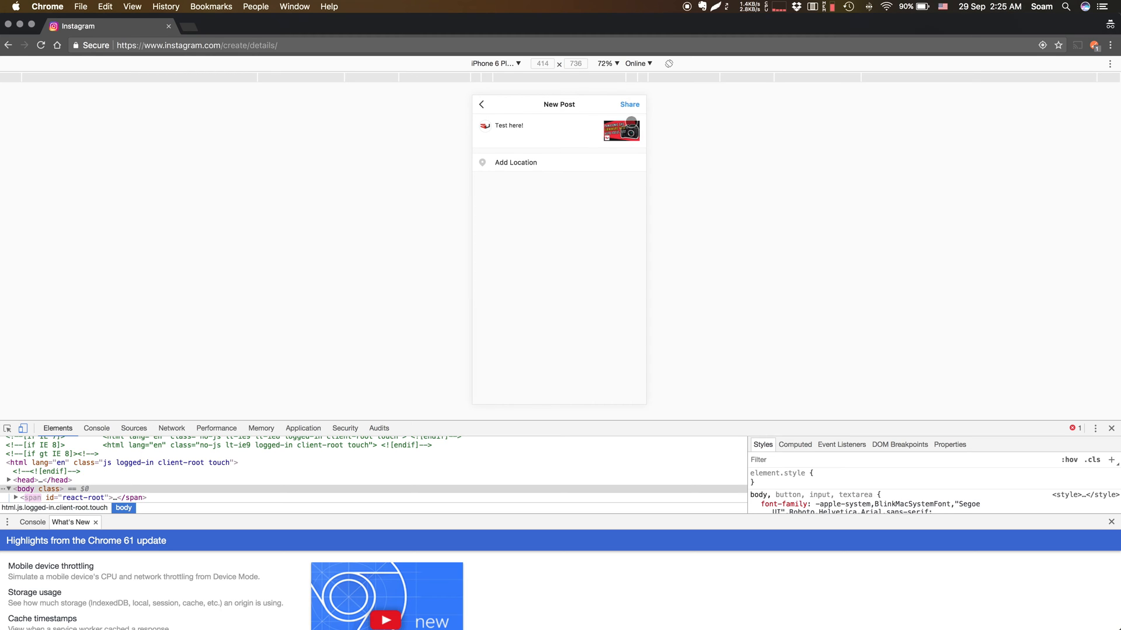
click(629, 104)
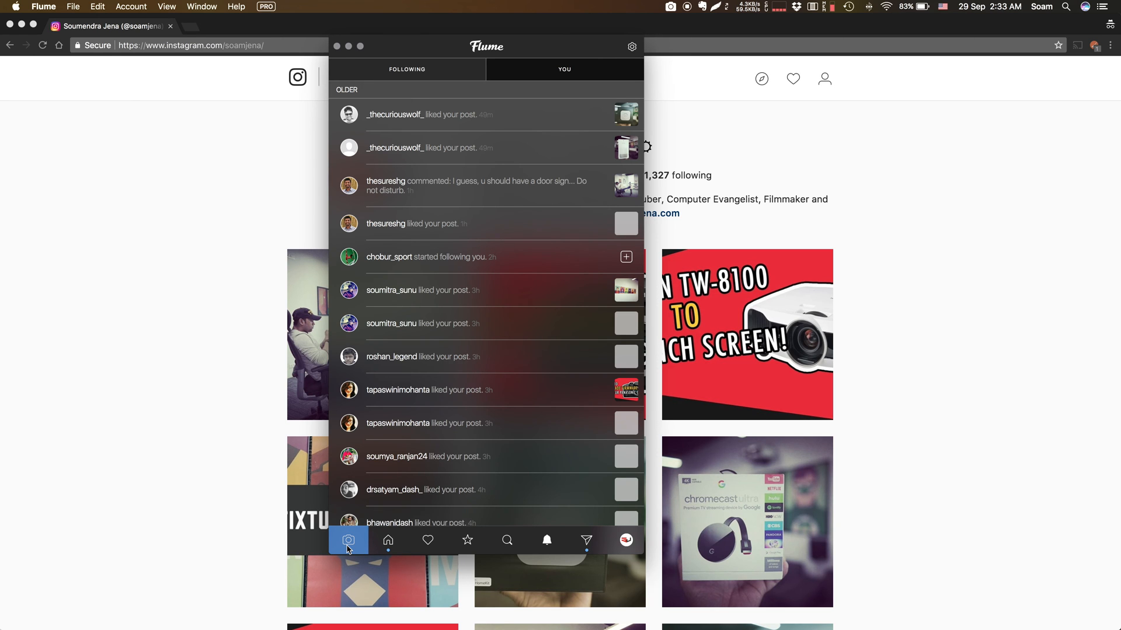
- Post the GH5 thumbnail through Flume with the new-video caption and YouTube link
click(348, 540)
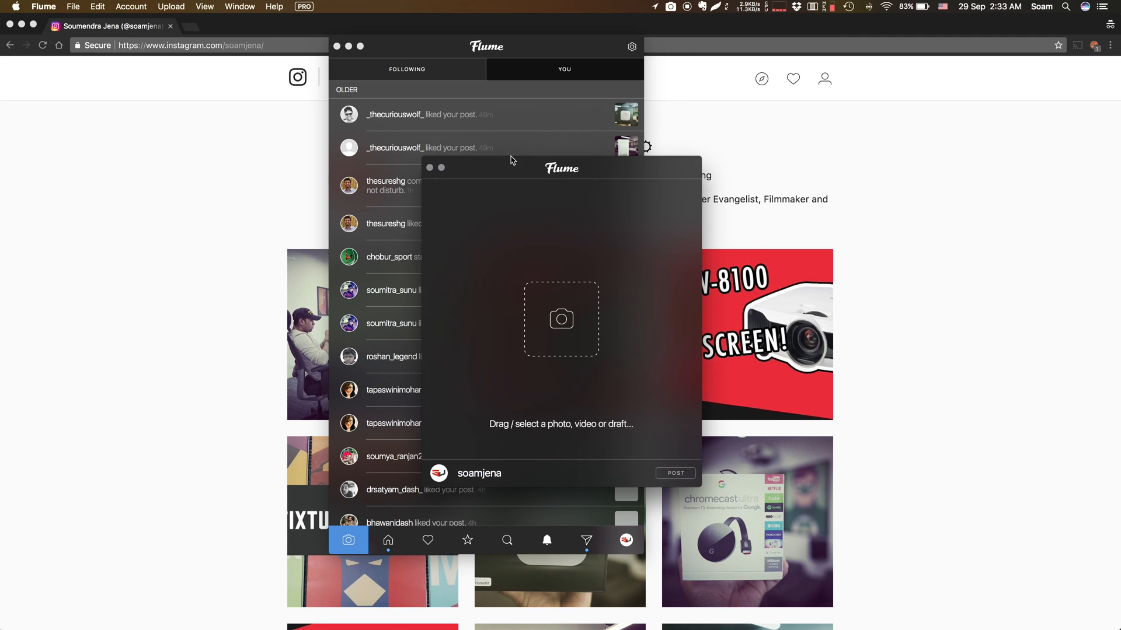
click(561, 319)
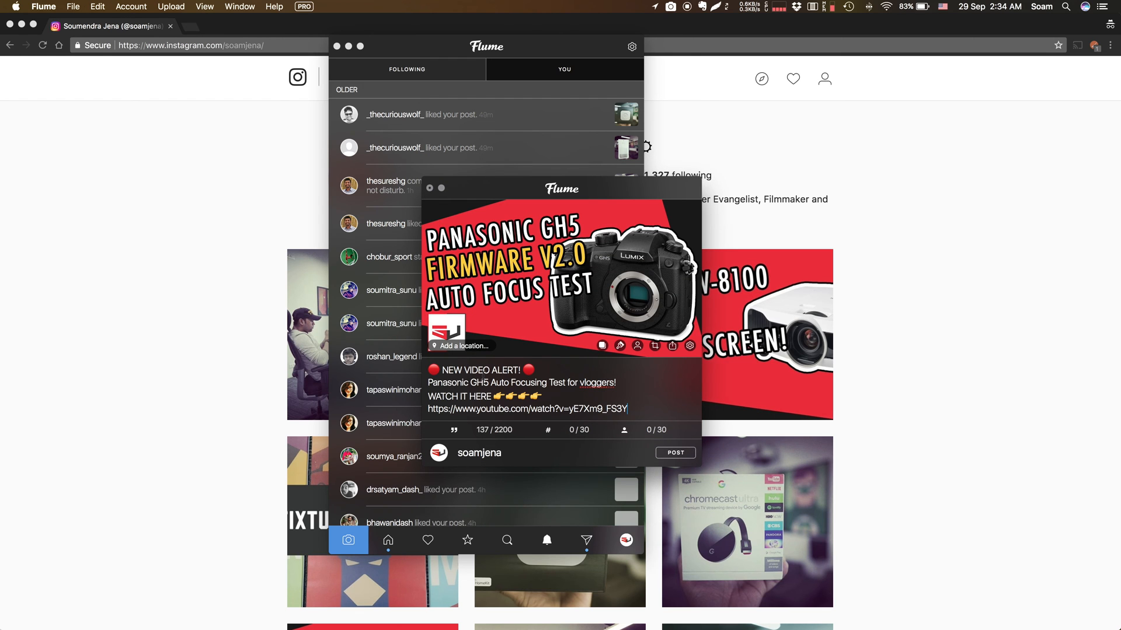
click(674, 453)
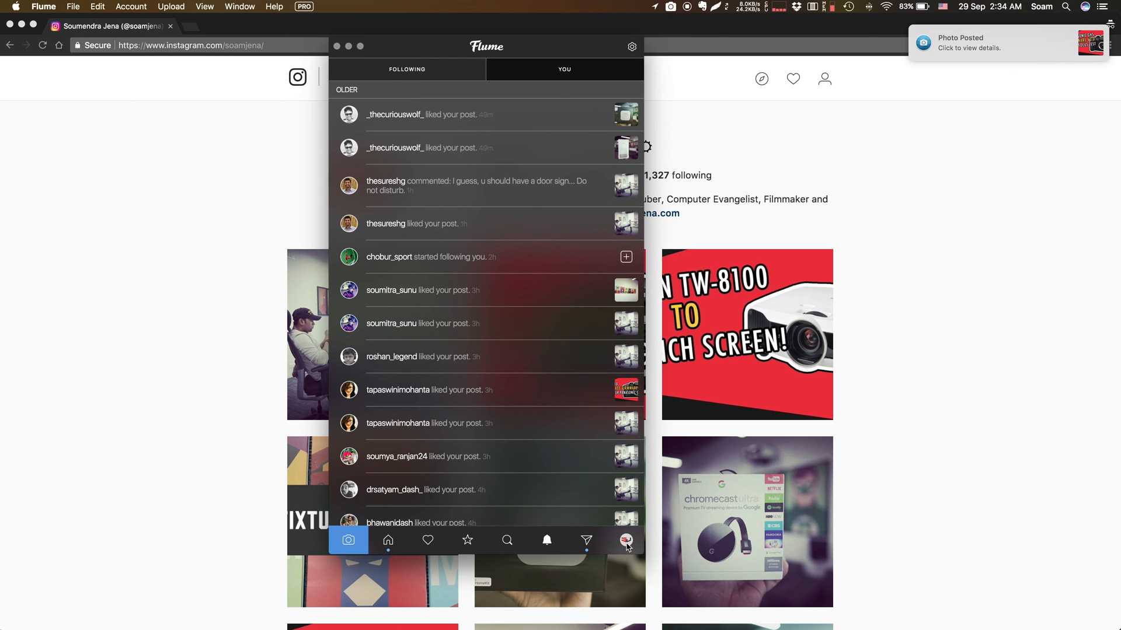
- Show the profile posts as a full feed and set font size to Largest on the Dark design
click(625, 541)
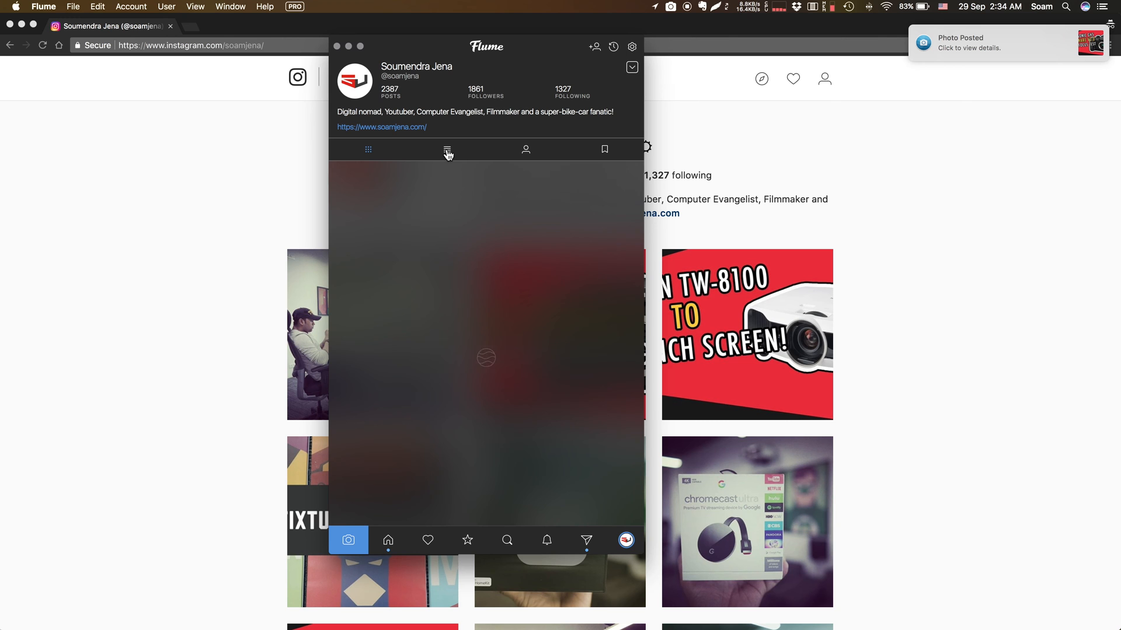
click(447, 149)
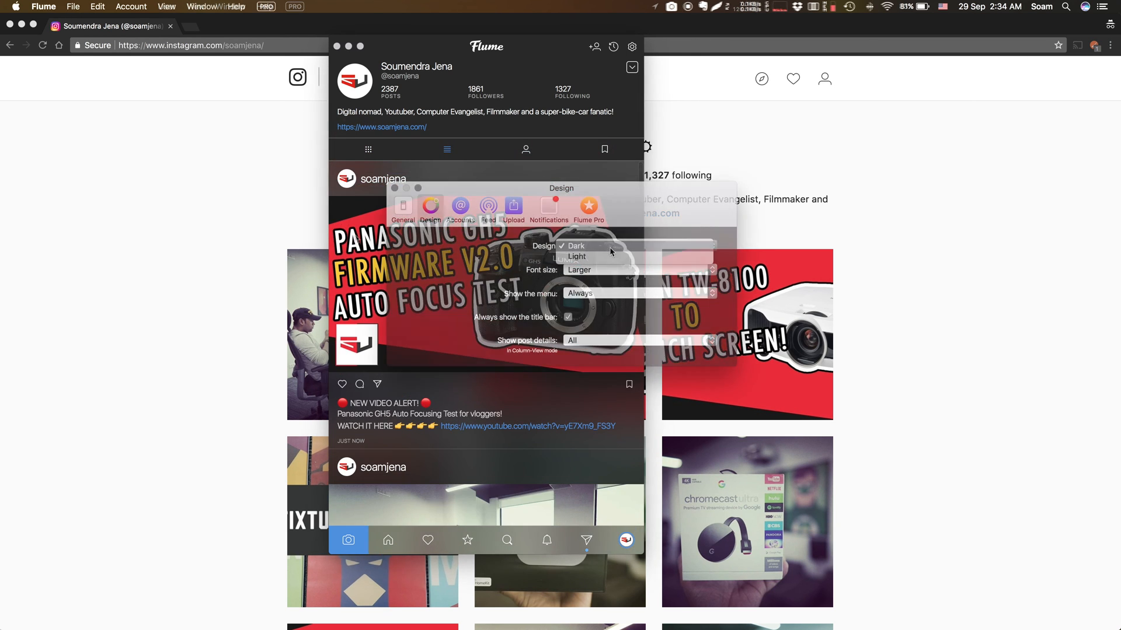
click(577, 257)
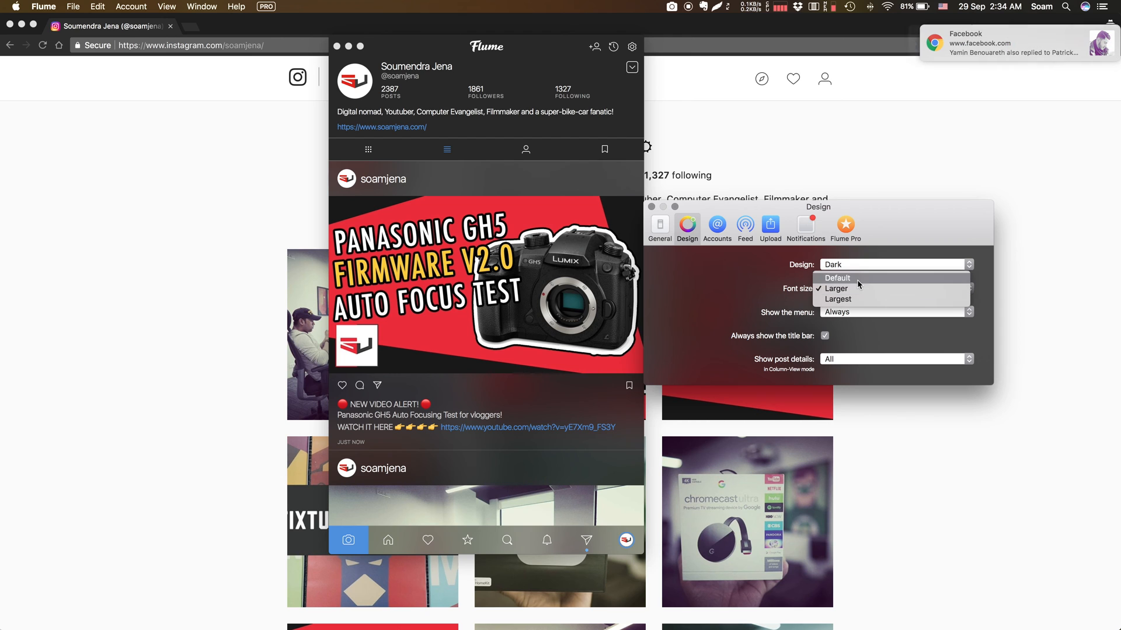
click(837, 278)
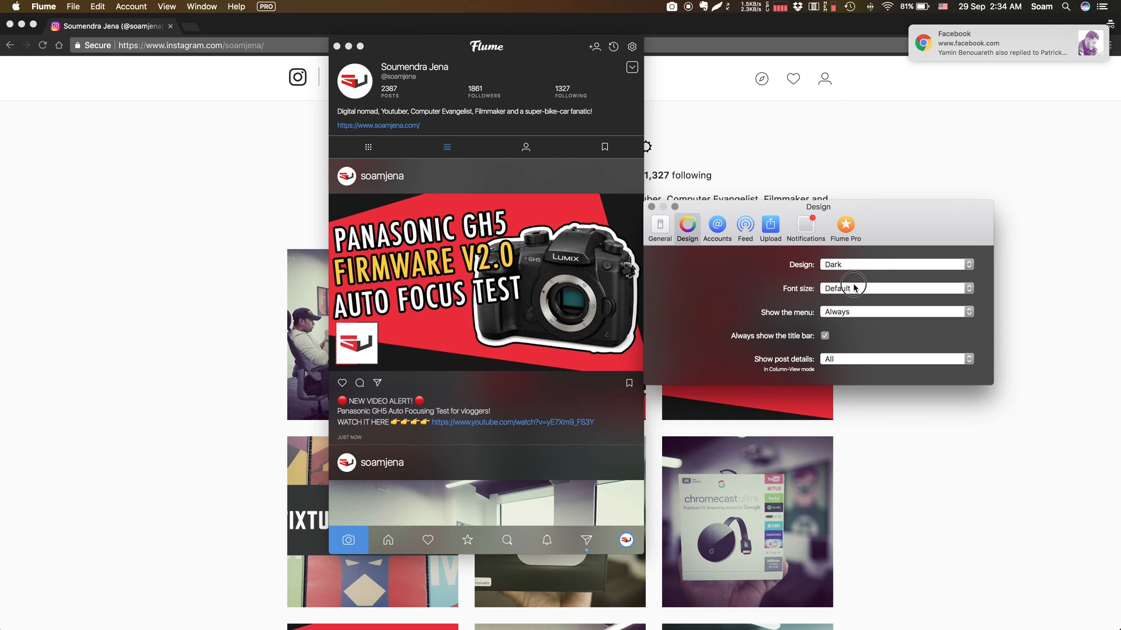
click(894, 289)
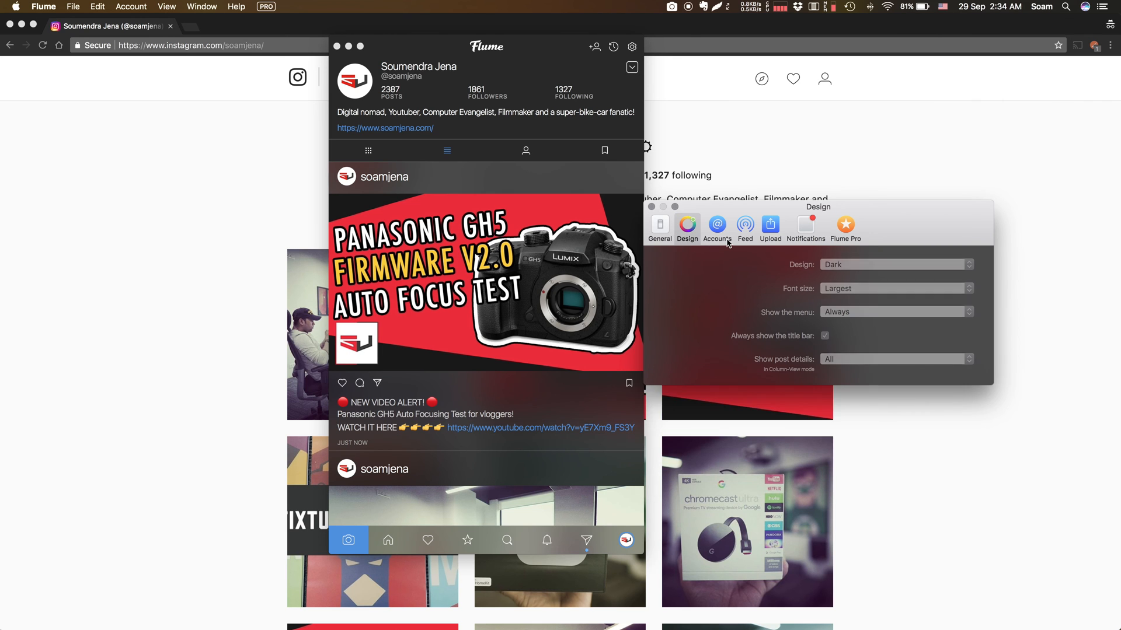
- Review the Upload, Flume Pro and Notifications preferences, then close the window
click(769, 227)
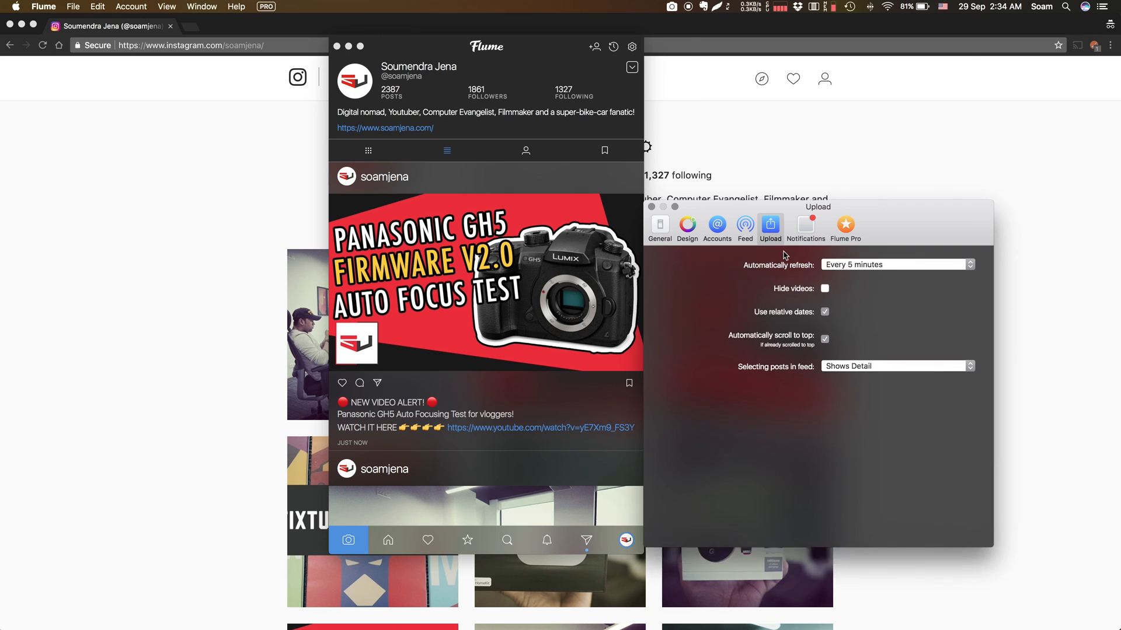
click(844, 227)
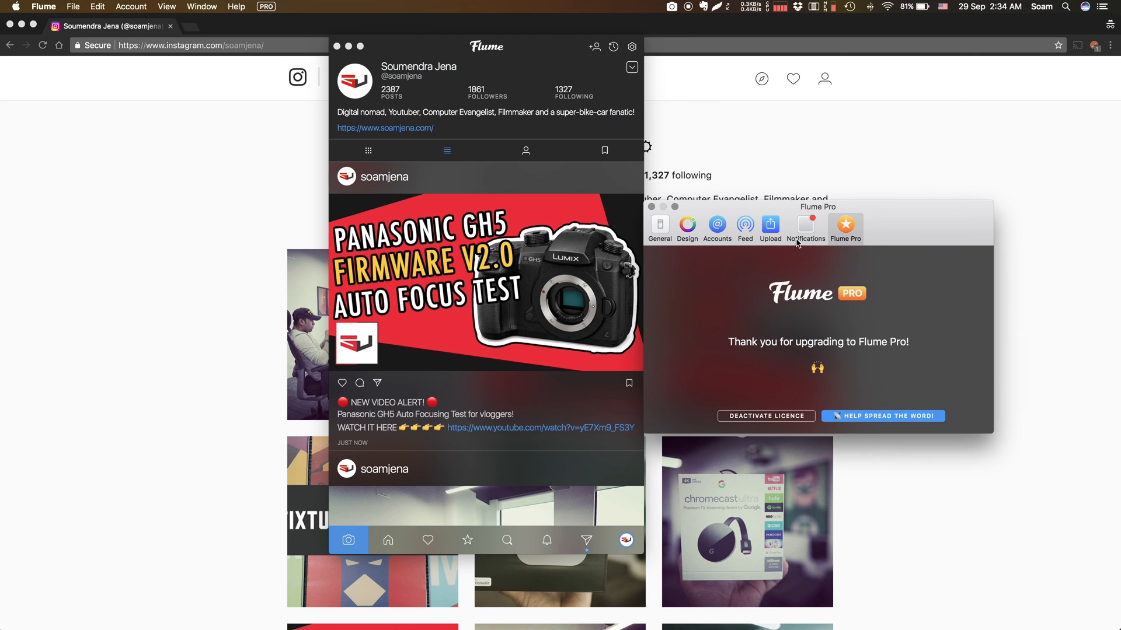
click(805, 227)
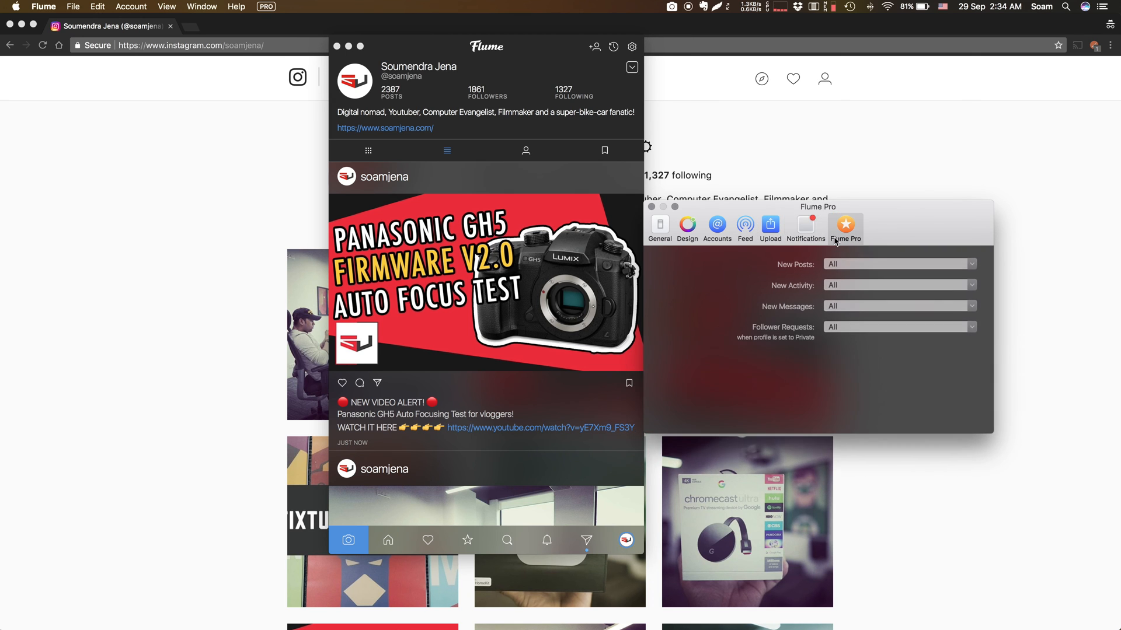
click(686, 227)
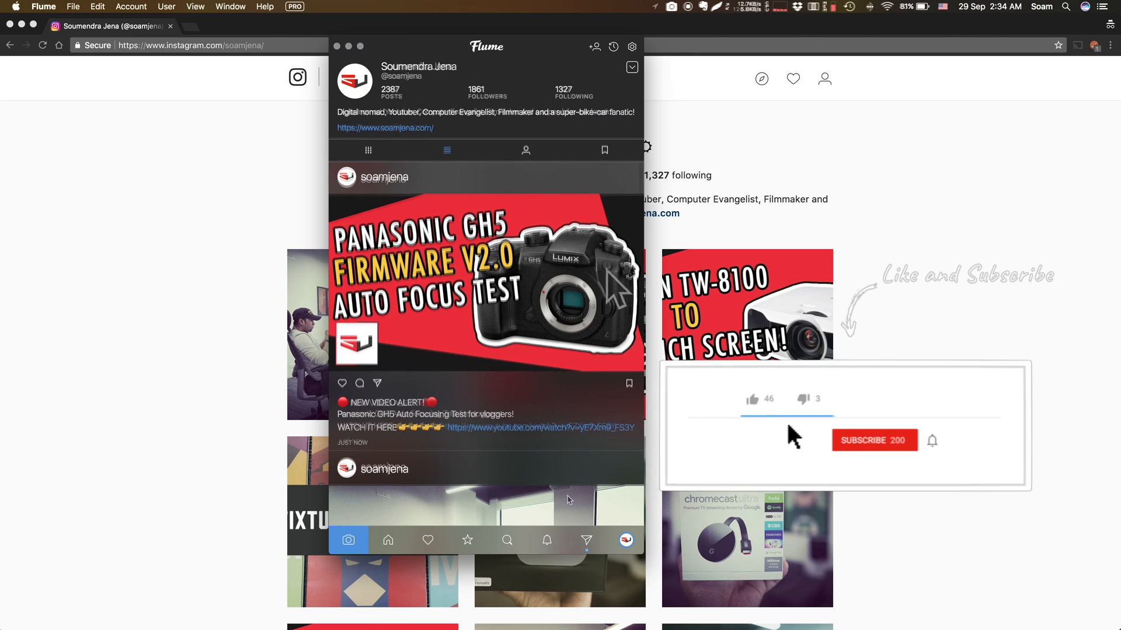
- Reopen Flume preferences from the gear menu, showing the three linked accounts with soamjena checked
click(631, 47)
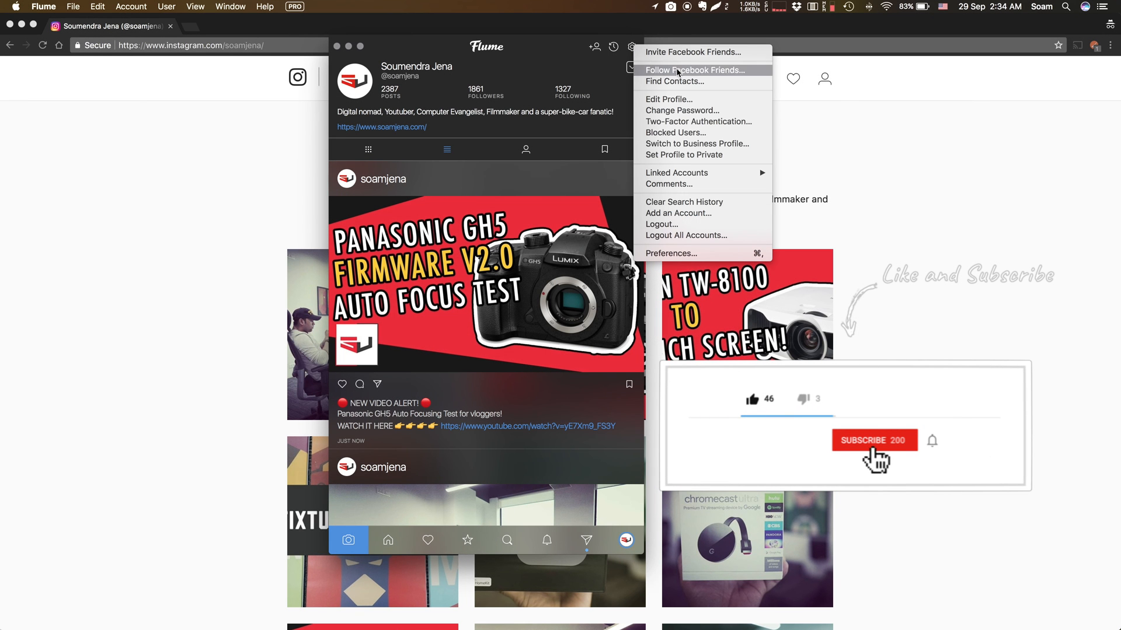
click(874, 440)
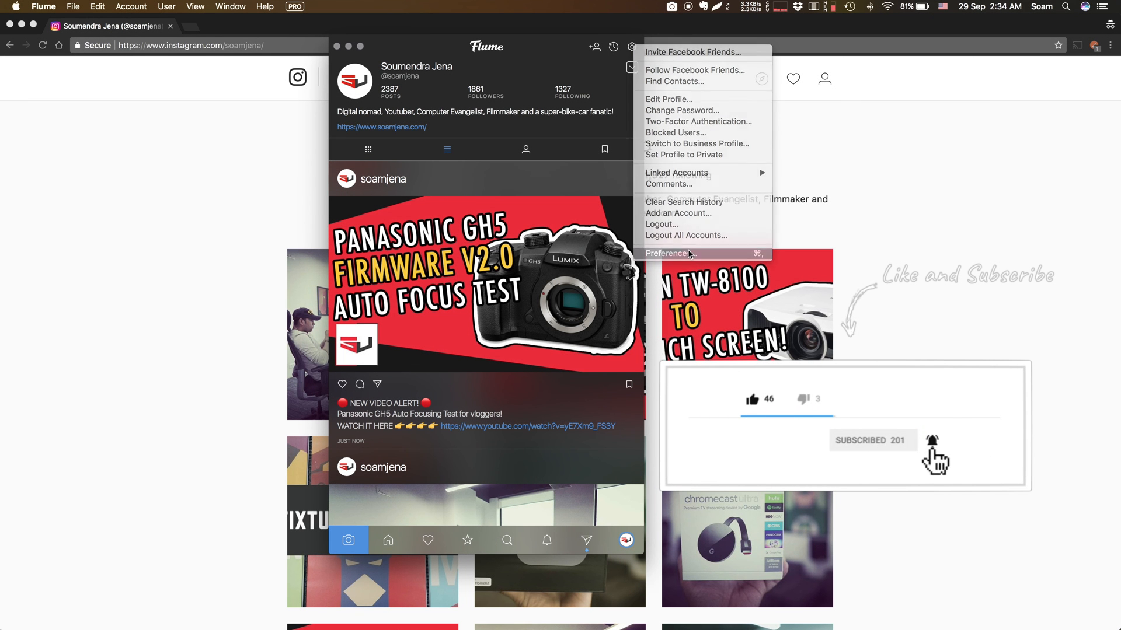
click(668, 252)
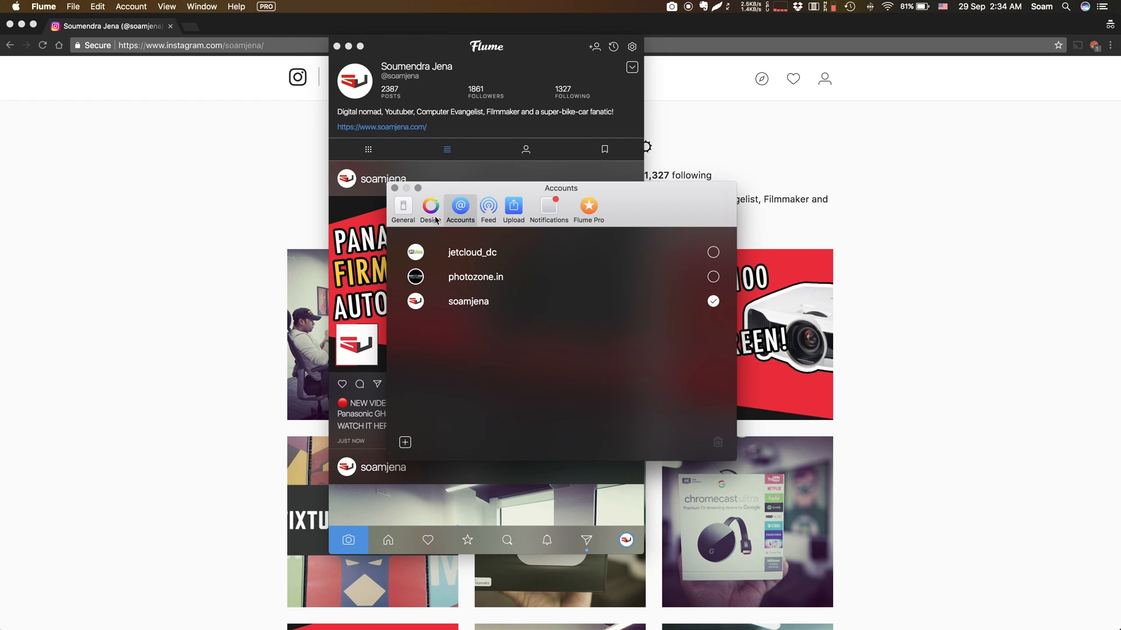